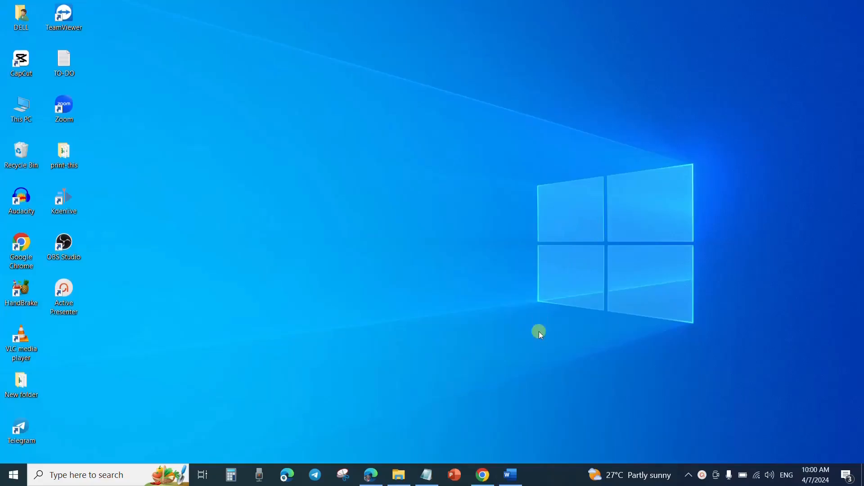
# Step: Restore the Word window with the blog document and scroll through its text
pyautogui.click(508, 474)
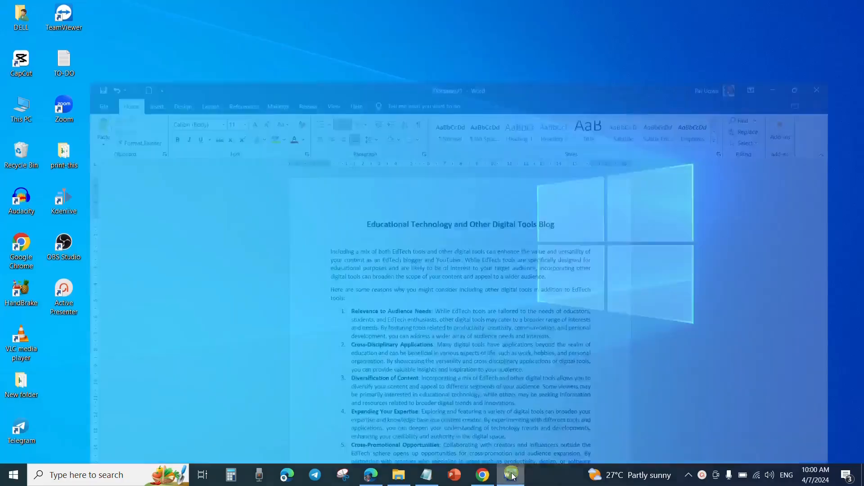
pyautogui.click(510, 474)
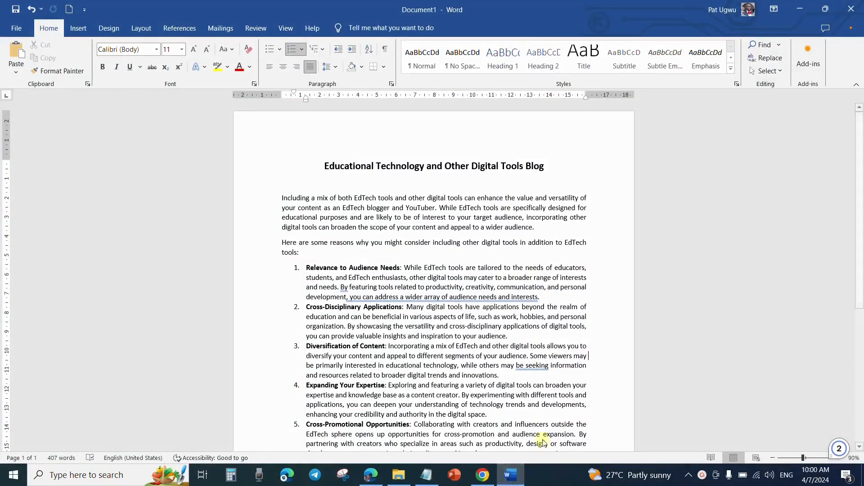
pyautogui.scroll(-3)
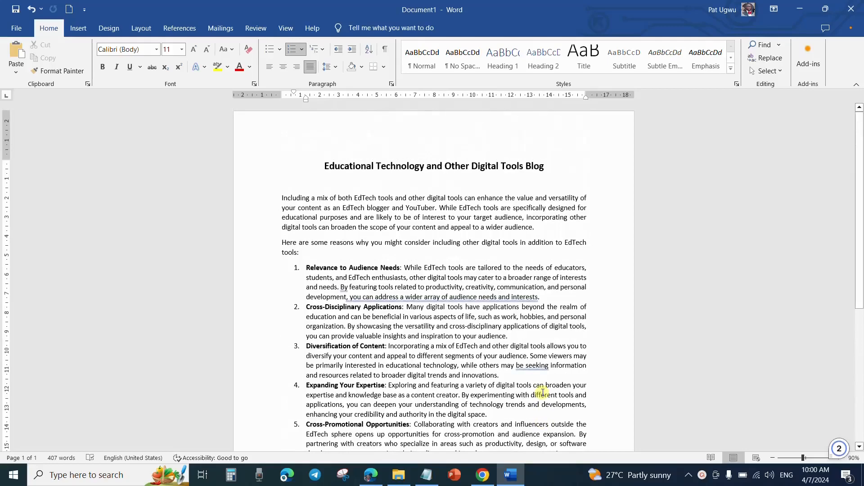
pyautogui.scroll(-3)
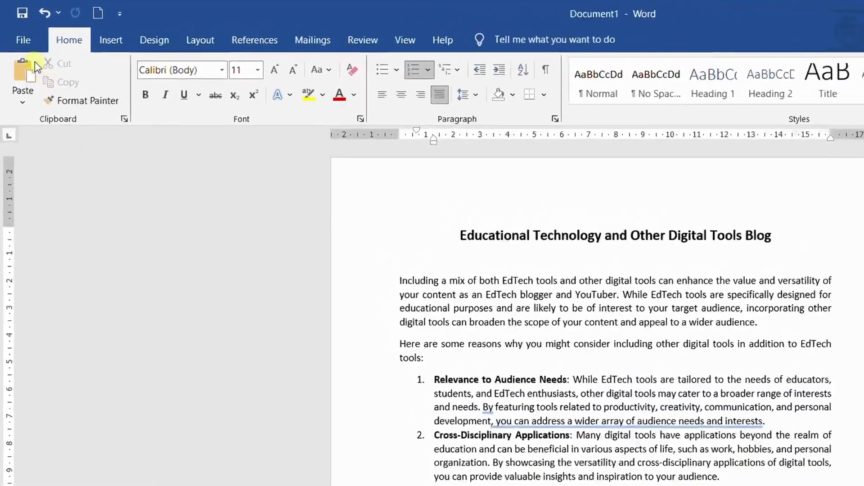
# Step: Save the blog to the Desktop on This PC, keeping the name Educational Technology and Other Digital Tools Blog
pyautogui.click(24, 40)
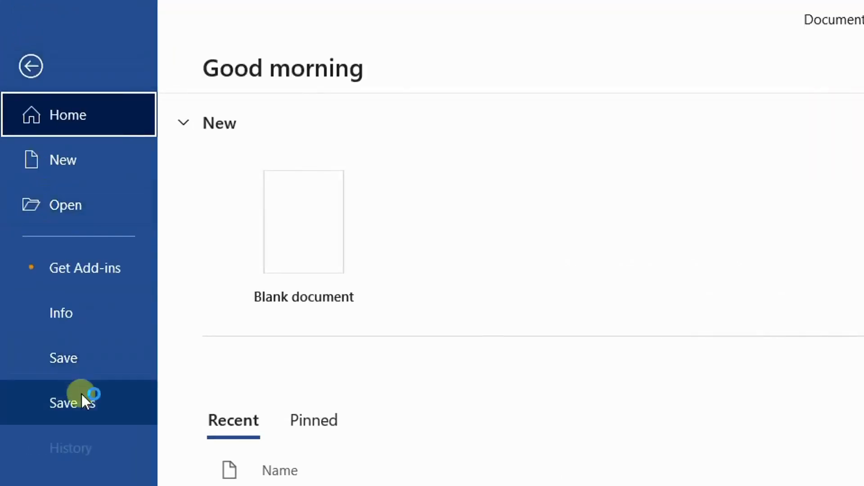
pyautogui.click(72, 402)
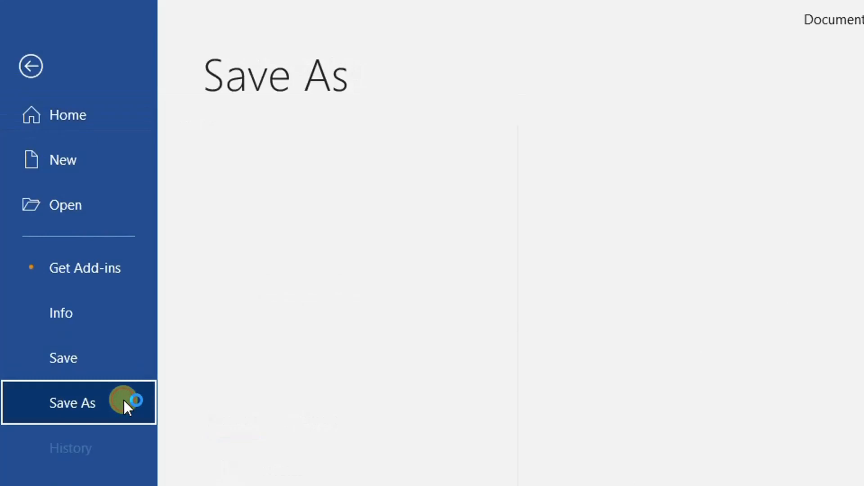
pyautogui.click(72, 403)
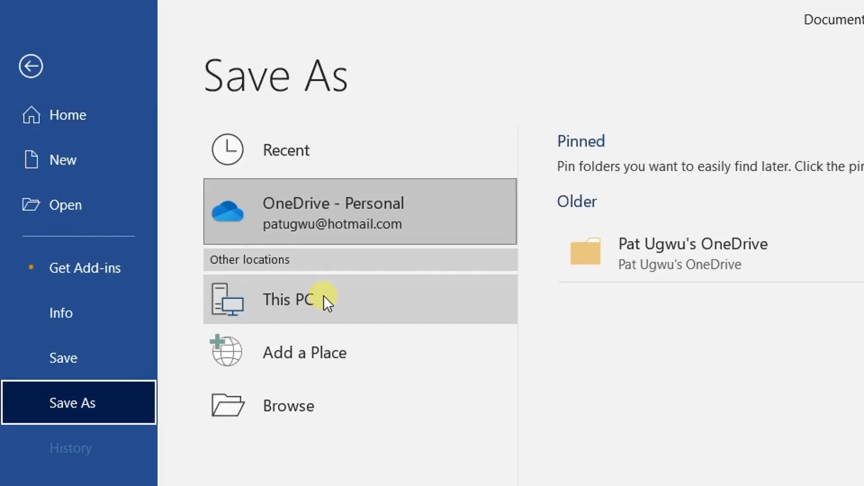
pyautogui.moveTo(325, 367)
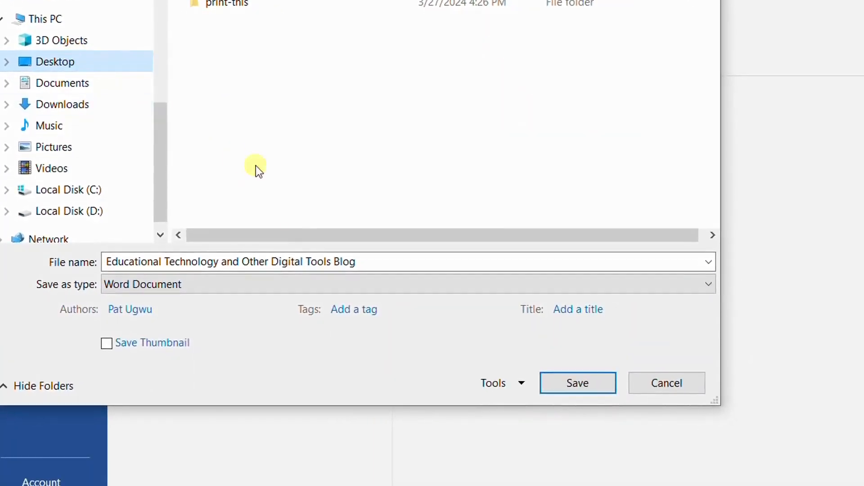
pyautogui.click(270, 261)
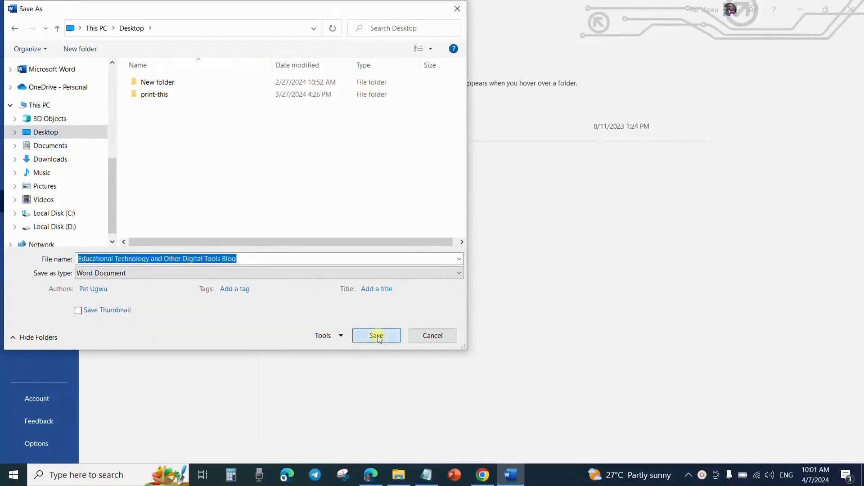
pyautogui.click(376, 335)
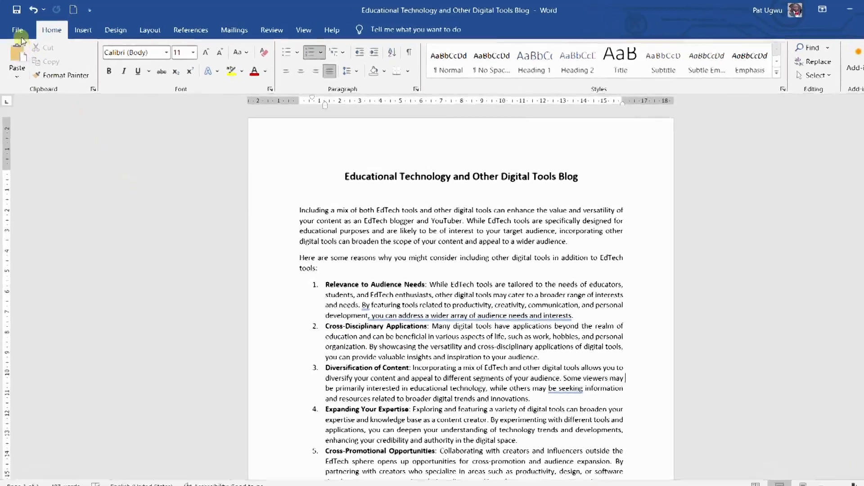
# Step: Start Save As again and browse to the full save dialog on the Desktop
pyautogui.click(17, 30)
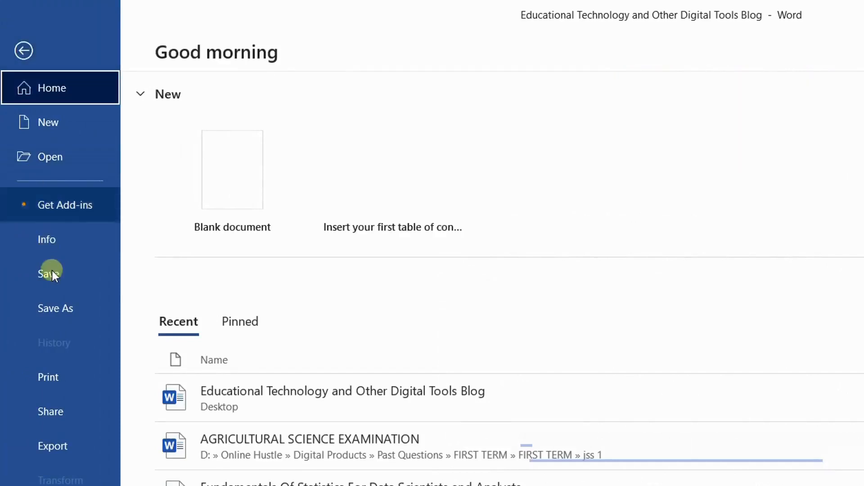
pyautogui.click(55, 308)
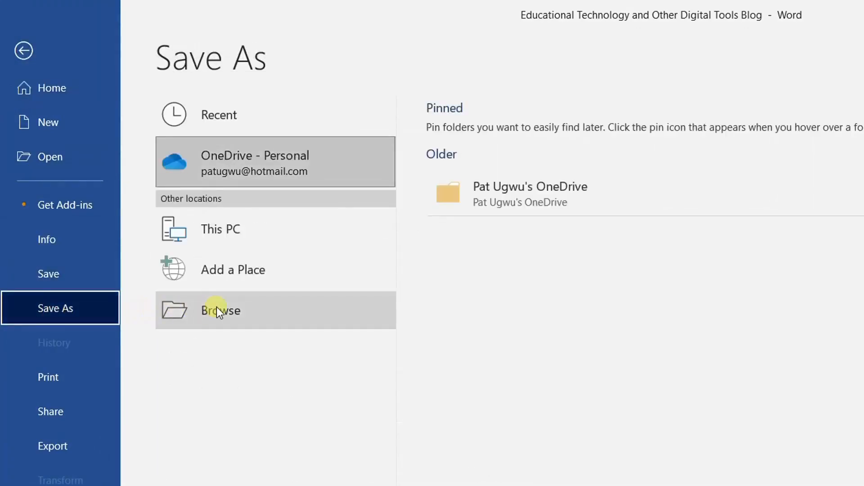
pyautogui.click(220, 311)
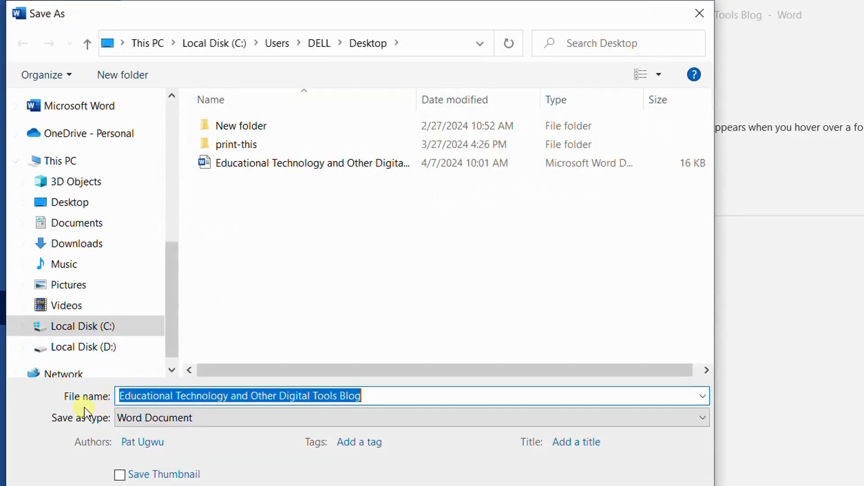
pyautogui.moveTo(91, 426)
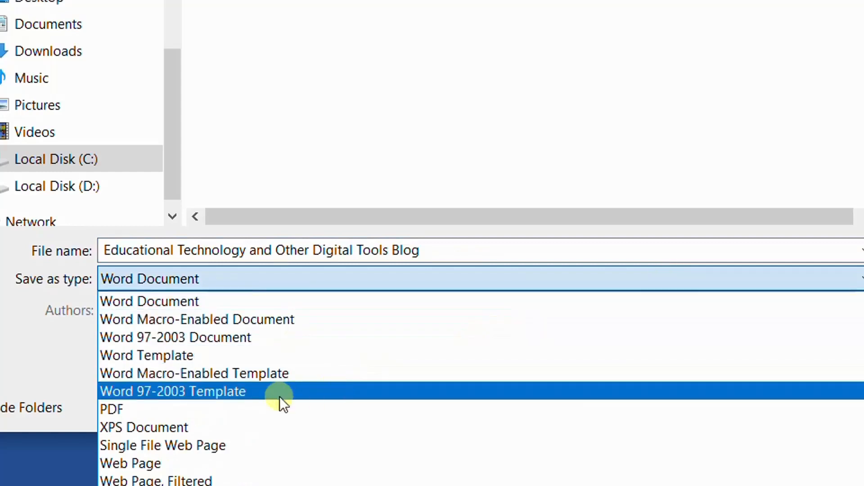
# Step: Export the blog as a PDF set to open in Adobe Reader after publishing
pyautogui.click(111, 409)
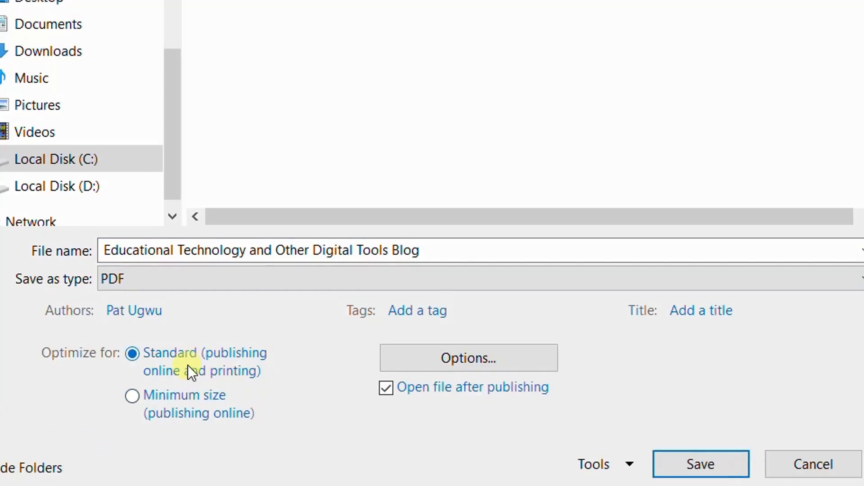
pyautogui.moveTo(270, 373)
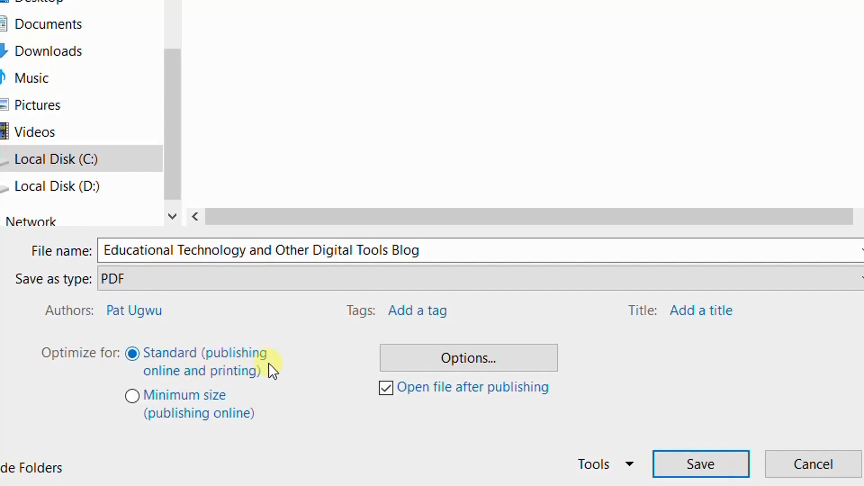
pyautogui.moveTo(270, 383)
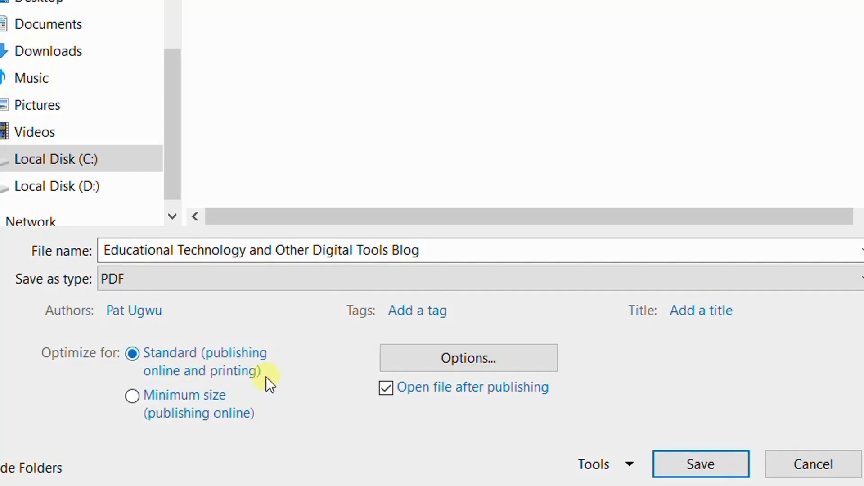
pyautogui.moveTo(282, 380)
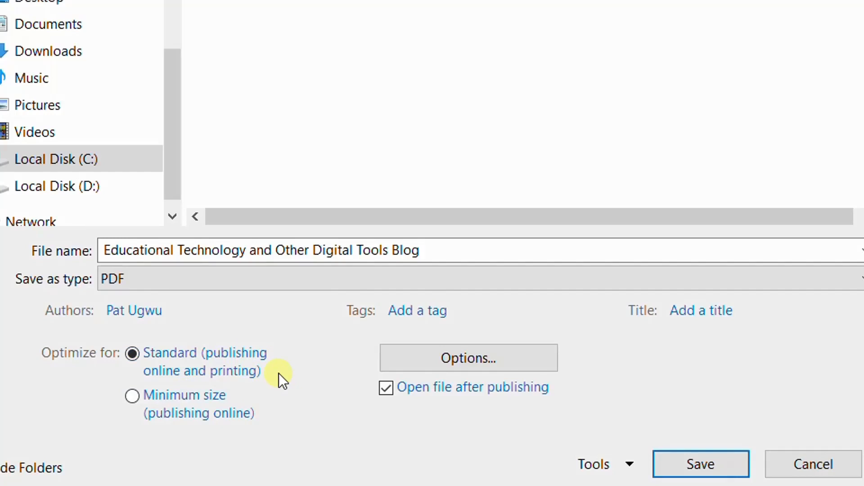
pyautogui.moveTo(208, 452)
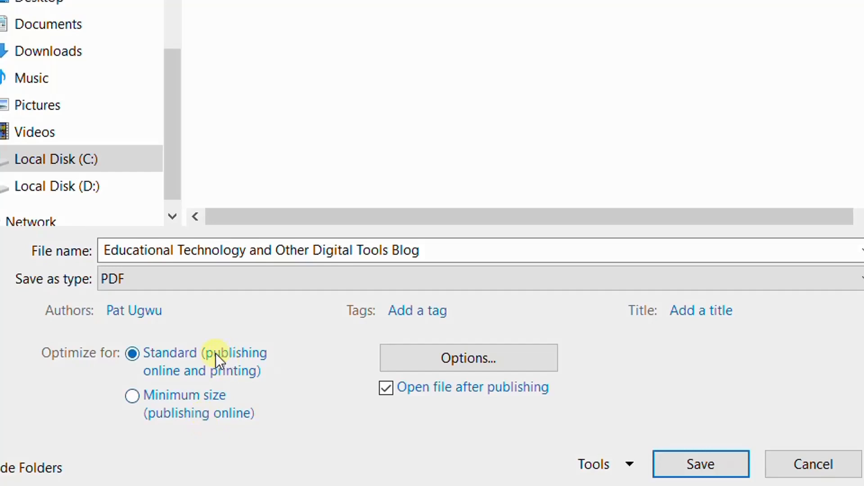
pyautogui.moveTo(223, 380)
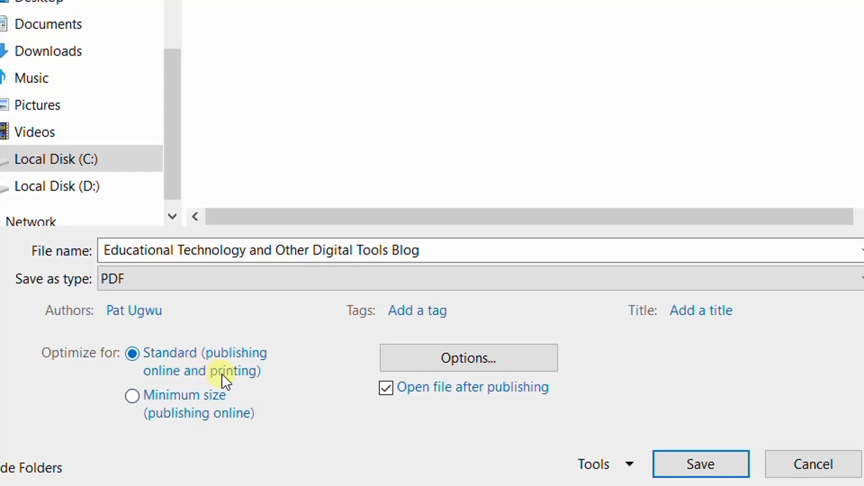
pyautogui.moveTo(245, 385)
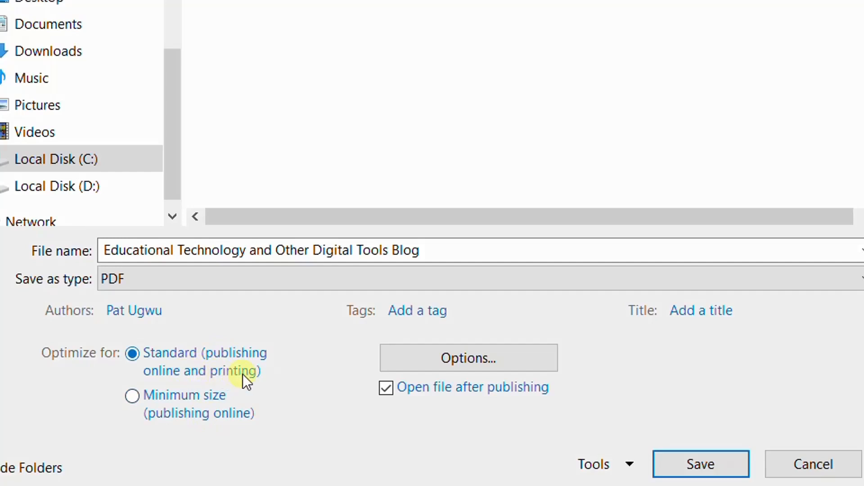
pyautogui.moveTo(418, 429)
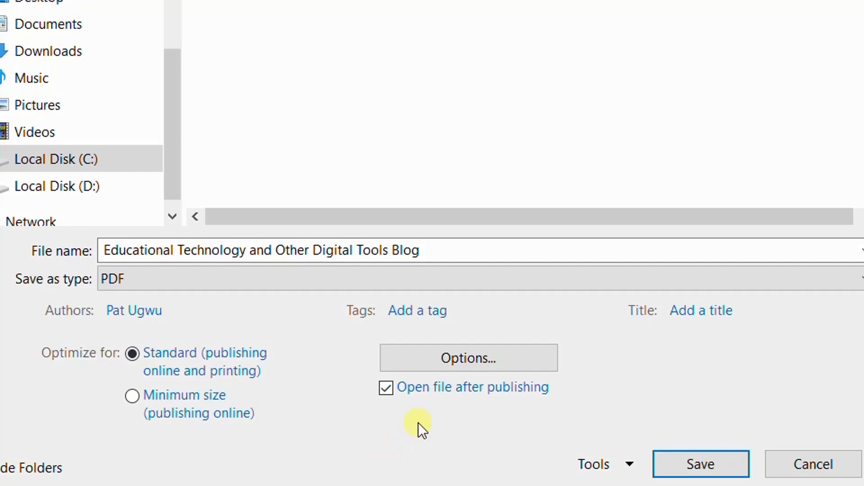
pyautogui.moveTo(428, 407)
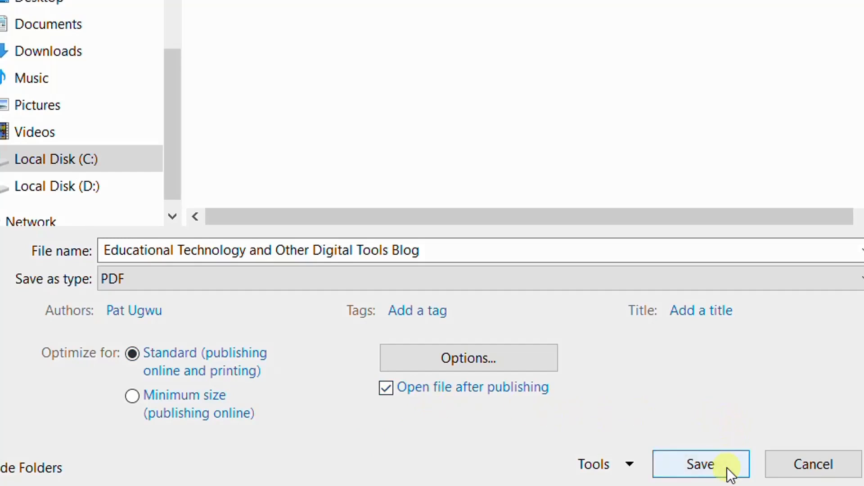
pyautogui.click(700, 464)
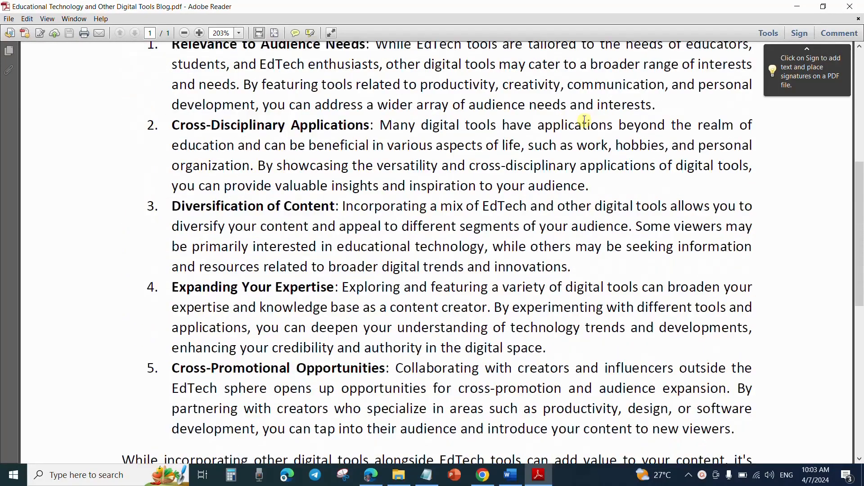
# Step: Scroll through the exported PDF in Adobe Reader, then return to Word
pyautogui.scroll(-3)
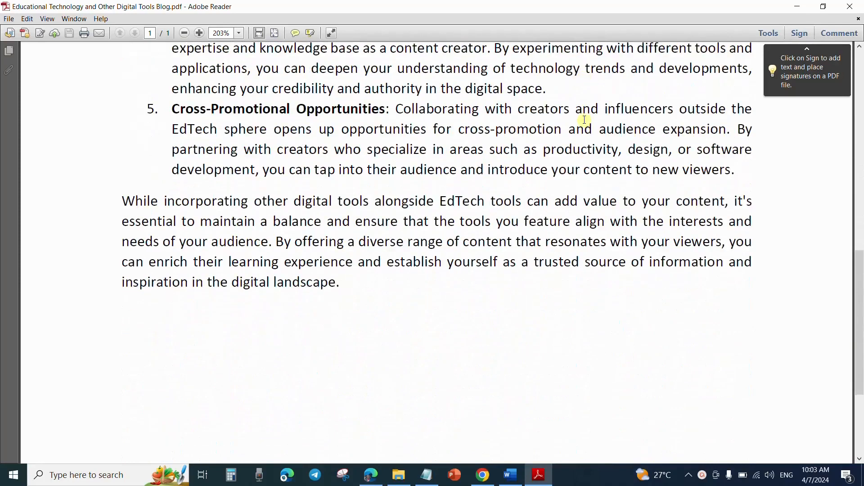
pyautogui.scroll(-3)
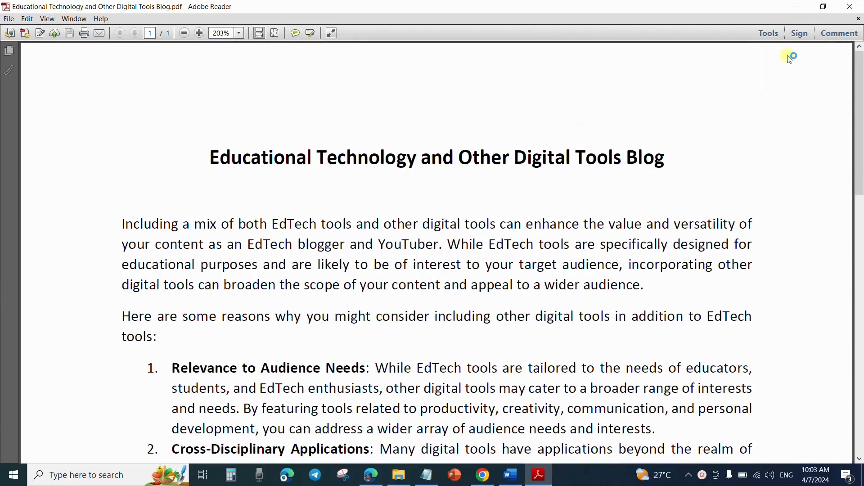
pyautogui.click(508, 474)
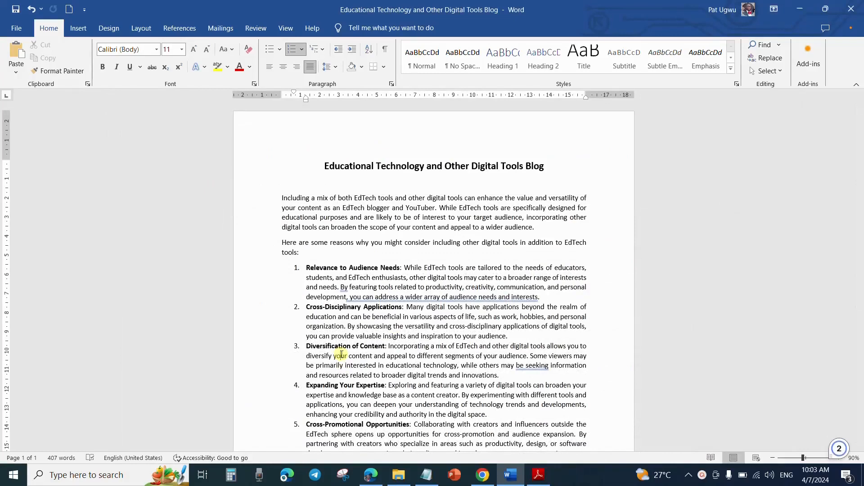
# Step: Select and copy all of the blog text, then switch to Chrome
pyautogui.press('ctrl+a')
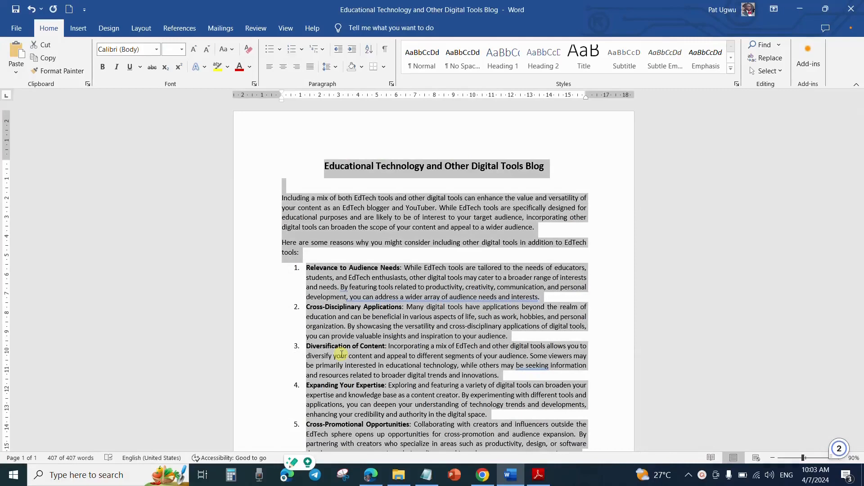
pyautogui.click(412, 384)
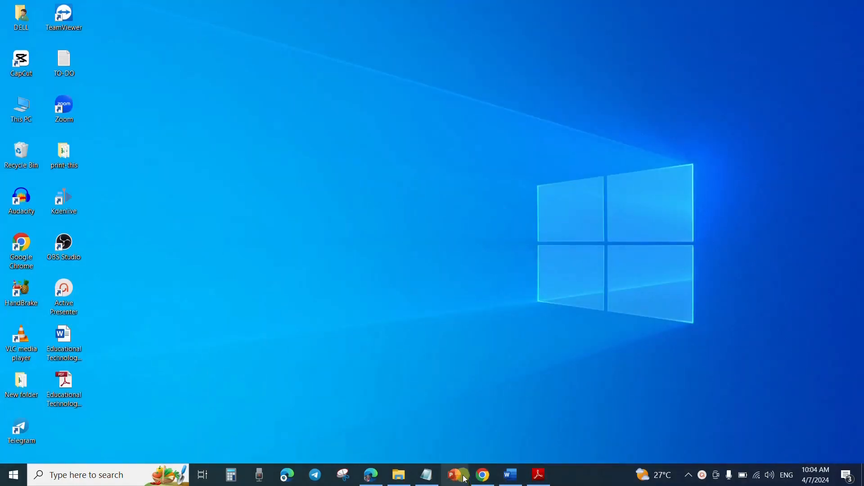
pyautogui.click(481, 475)
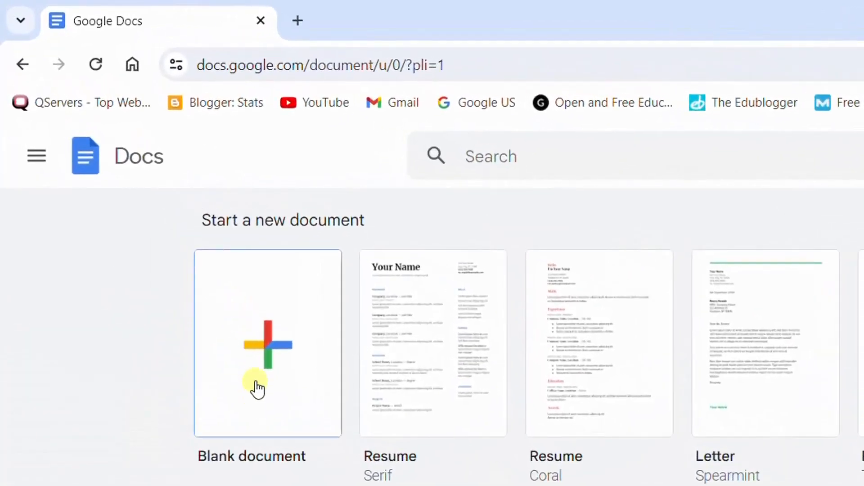
# Step: Create a blank Google Docs document holding the pasted blog text
pyautogui.click(267, 342)
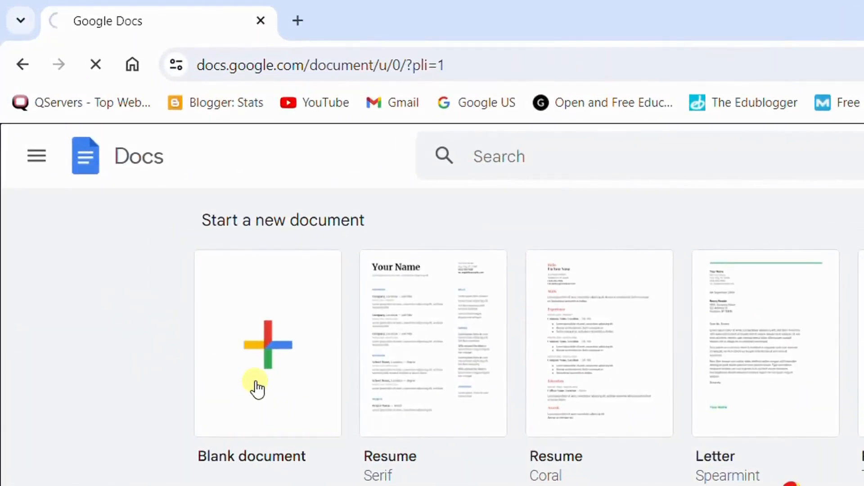
pyautogui.click(267, 343)
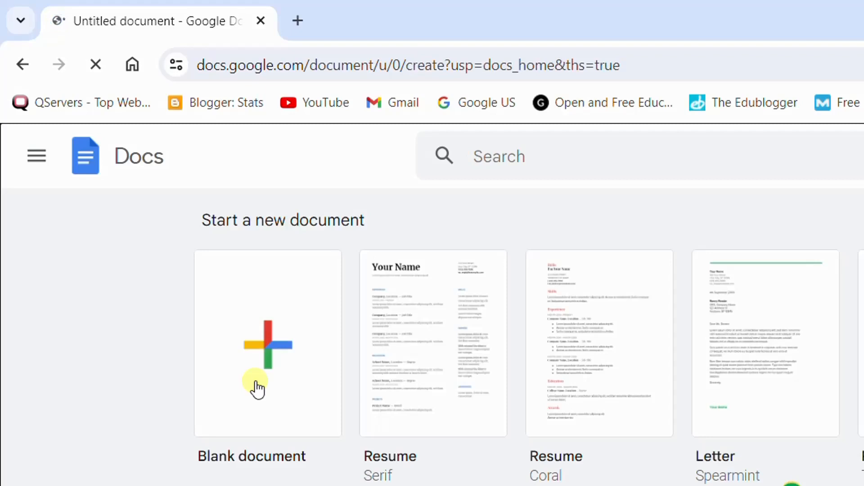
pyautogui.click(267, 342)
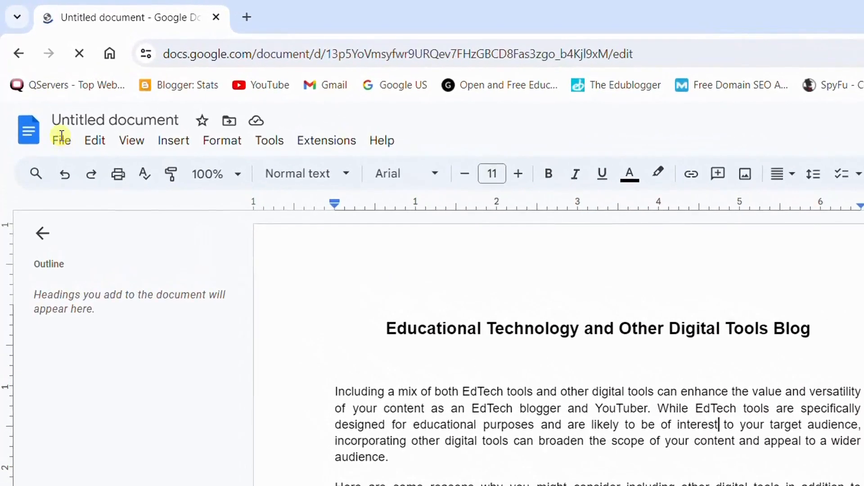
pyautogui.click(61, 140)
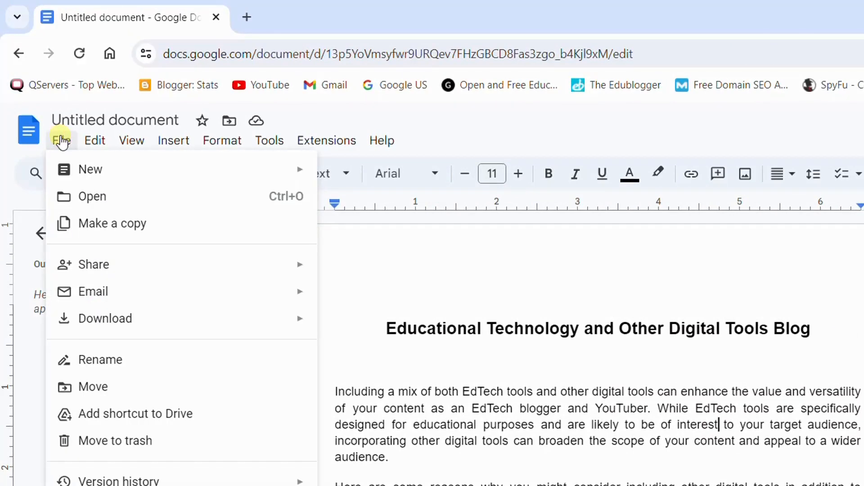
pyautogui.moveTo(93, 265)
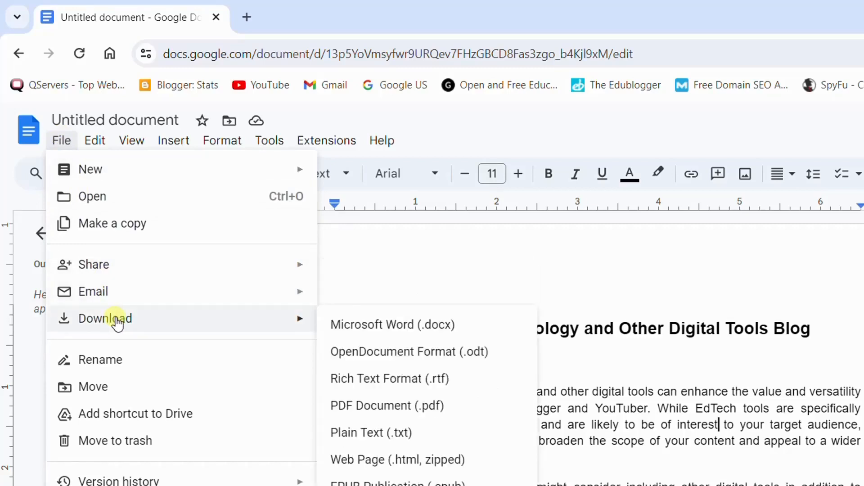
pyautogui.moveTo(291, 320)
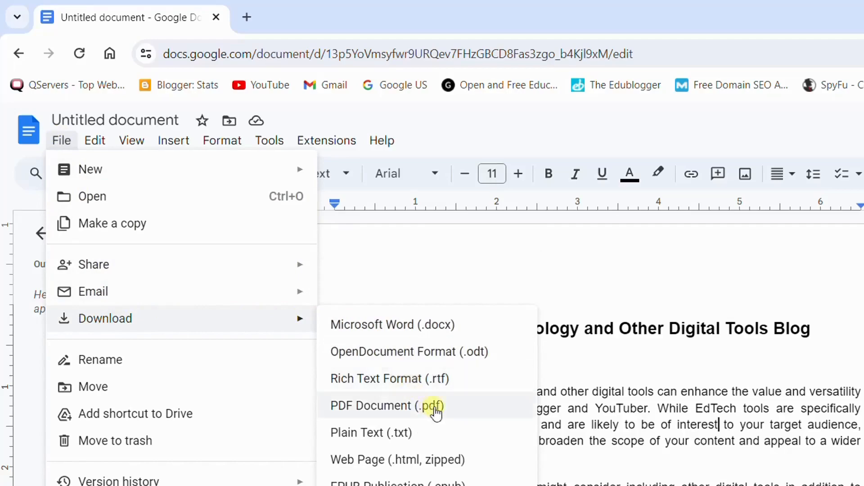
pyautogui.moveTo(453, 413)
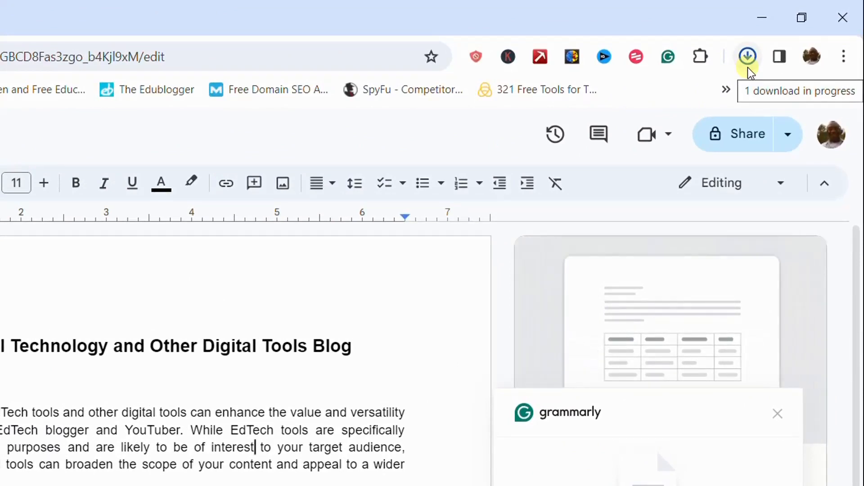
# Step: Download the Google Docs blog as a PDF and show Chrome's recent downloads
pyautogui.click(747, 55)
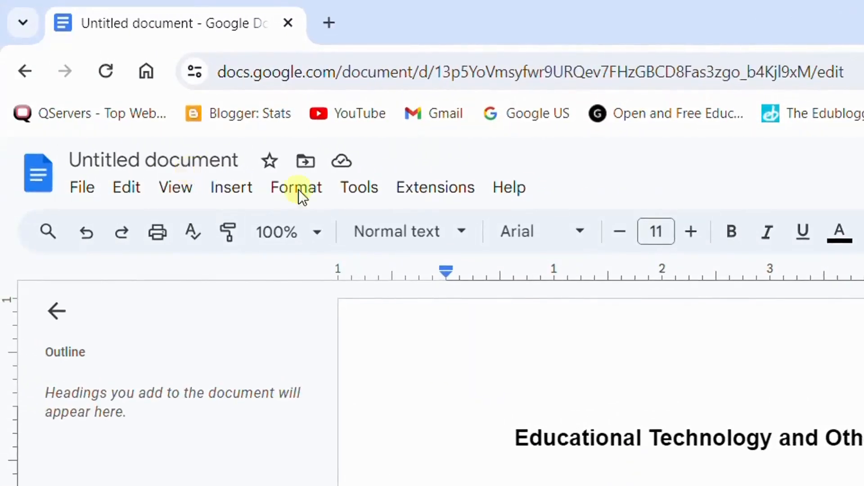
pyautogui.click(717, 71)
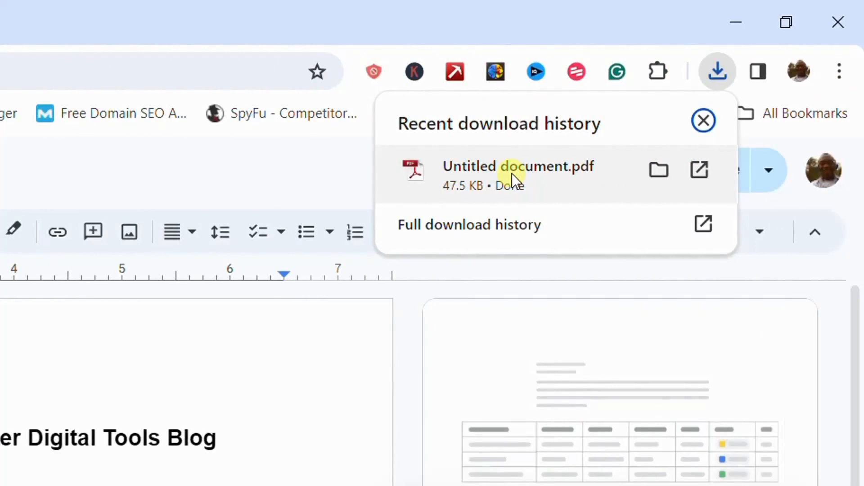
# Step: Open the downloaded Untitled document.pdf in a new Chrome tab
pyautogui.click(516, 166)
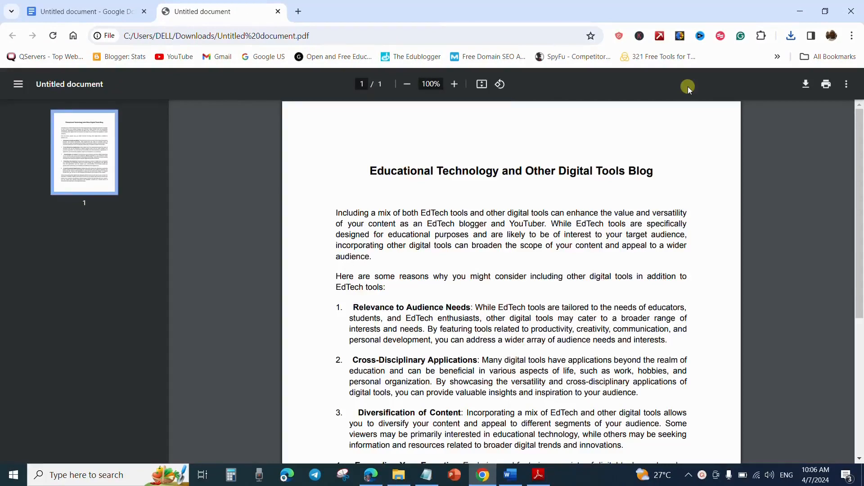
pyautogui.scroll(-3)
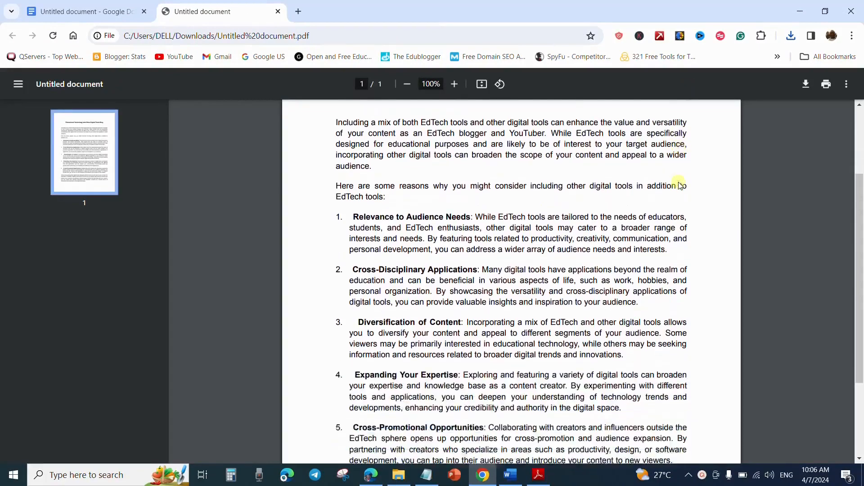
pyautogui.scroll(-3)
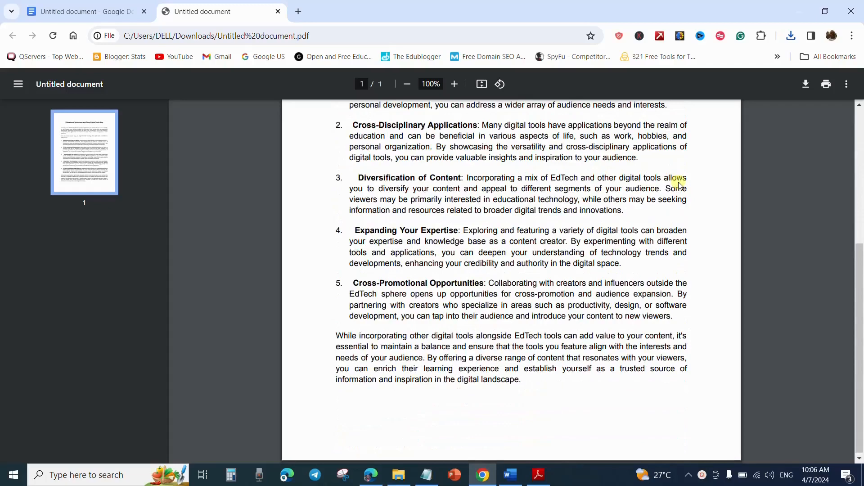
pyautogui.scroll(3)
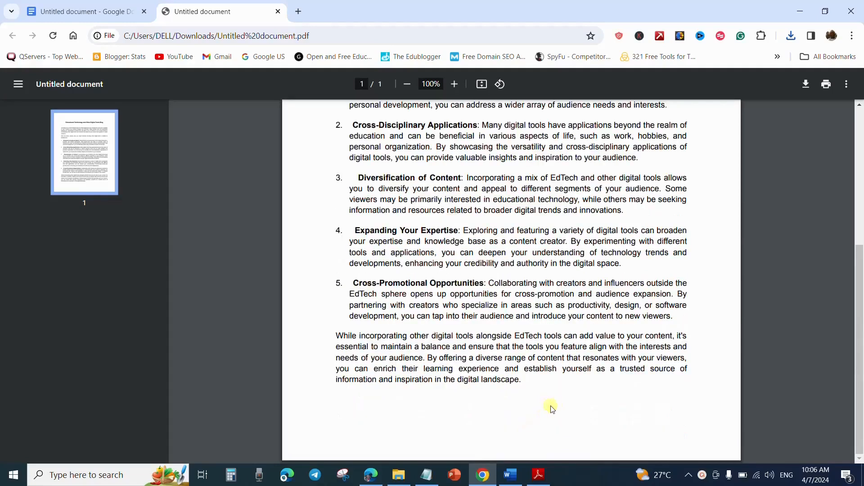
pyautogui.moveTo(586, 416)
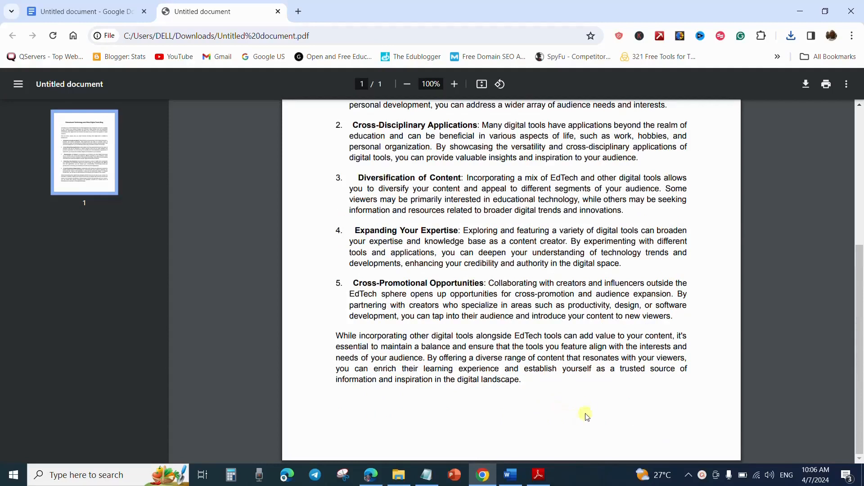